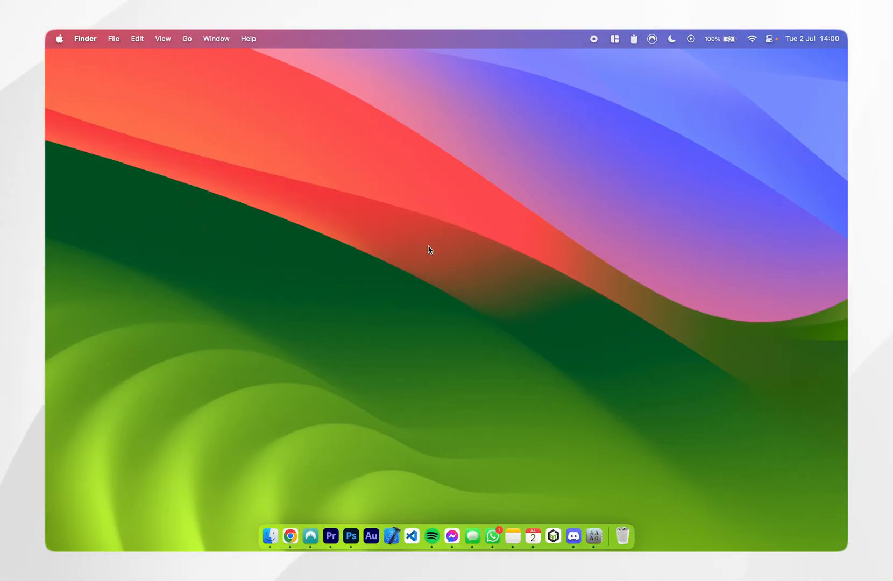
# Open Chrome, glance at the DaFont page, then scroll the Bebas Neue MyFonts page.
pyautogui.click(290, 535)
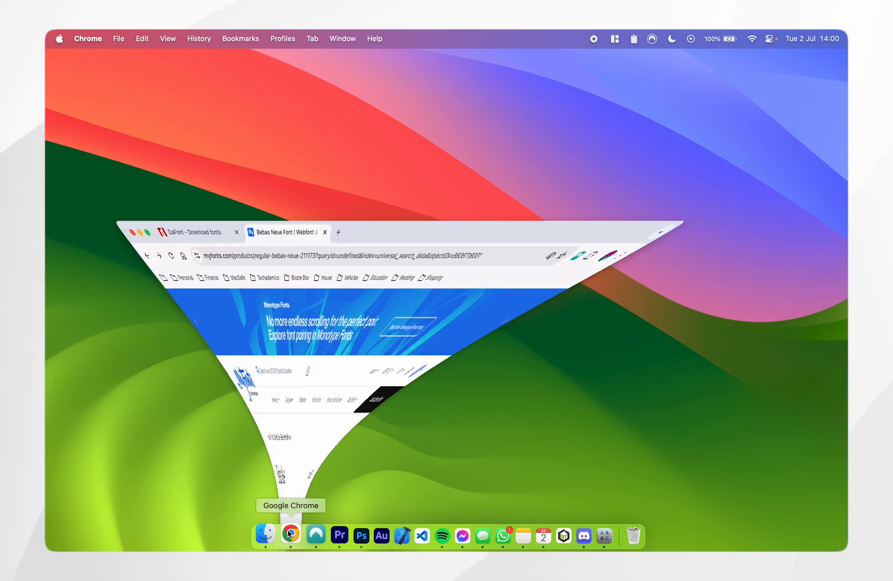
pyautogui.click(290, 535)
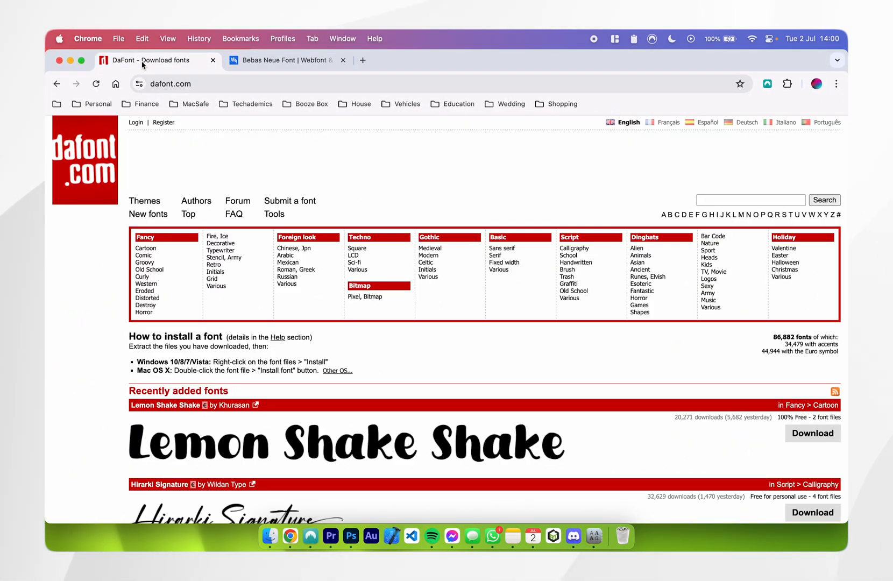
pyautogui.click(284, 60)
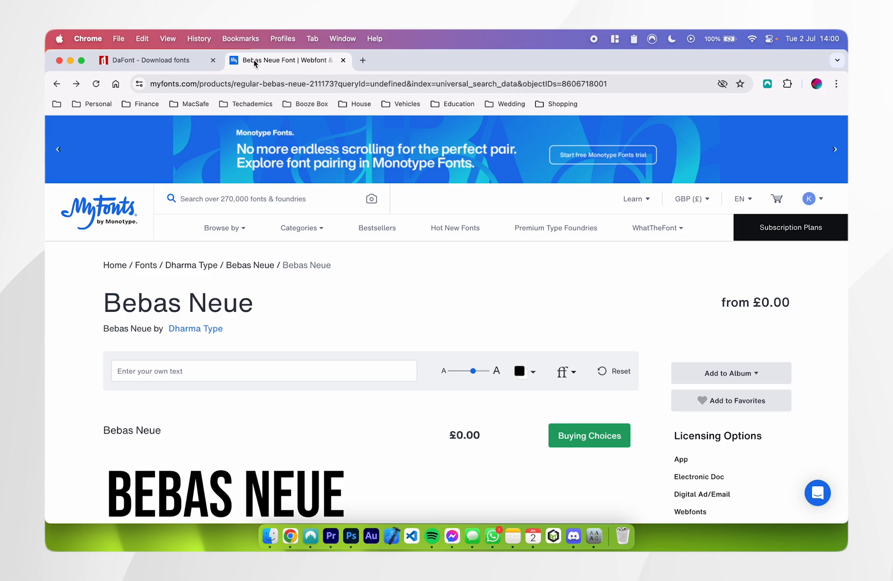
pyautogui.moveTo(244, 133)
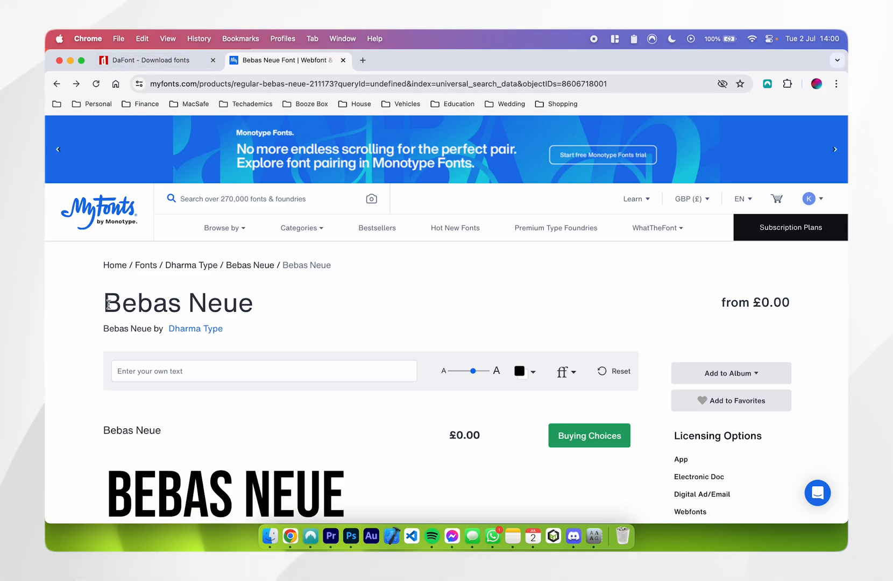
pyautogui.scroll(-3)
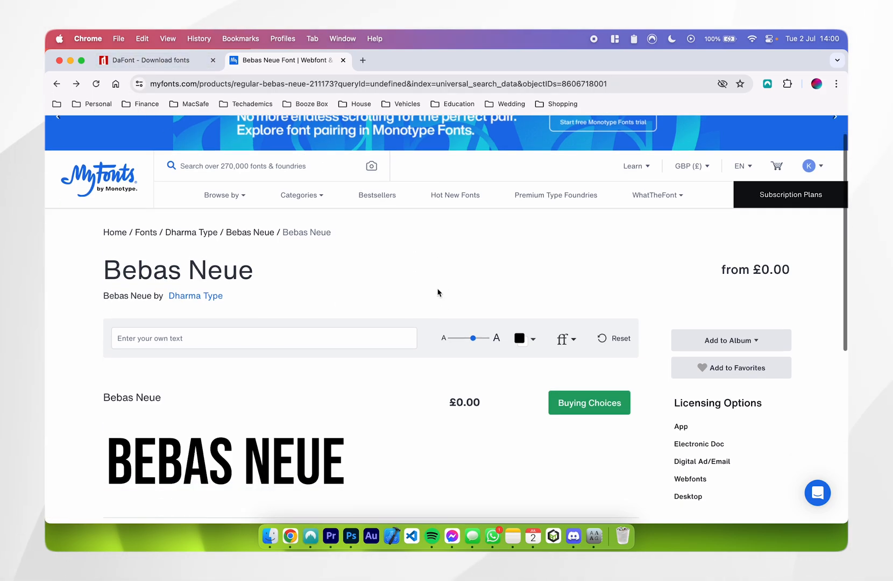
pyautogui.scroll(-3)
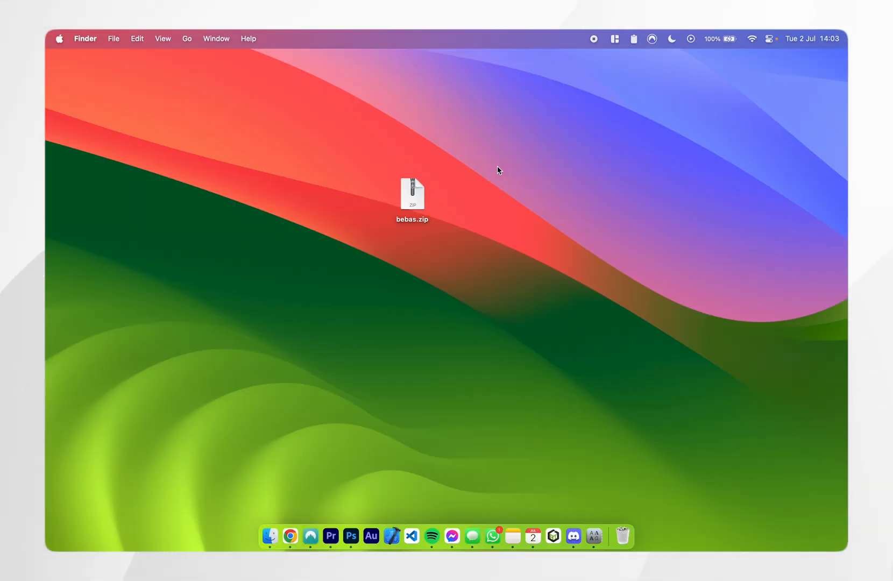
pyautogui.moveTo(421, 200)
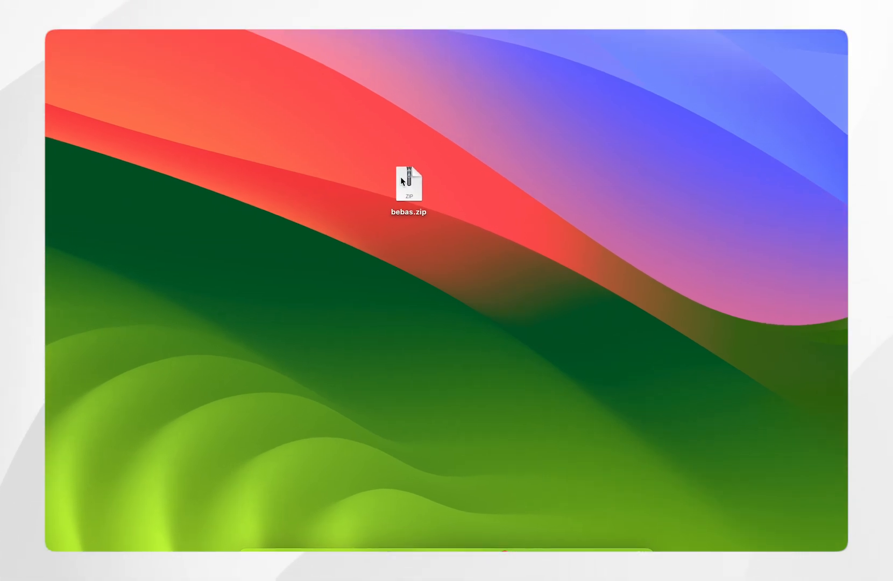
# Unzip bebas.zip on the desktop and open the resulting bebas folder.
pyautogui.doubleClick(408, 182)
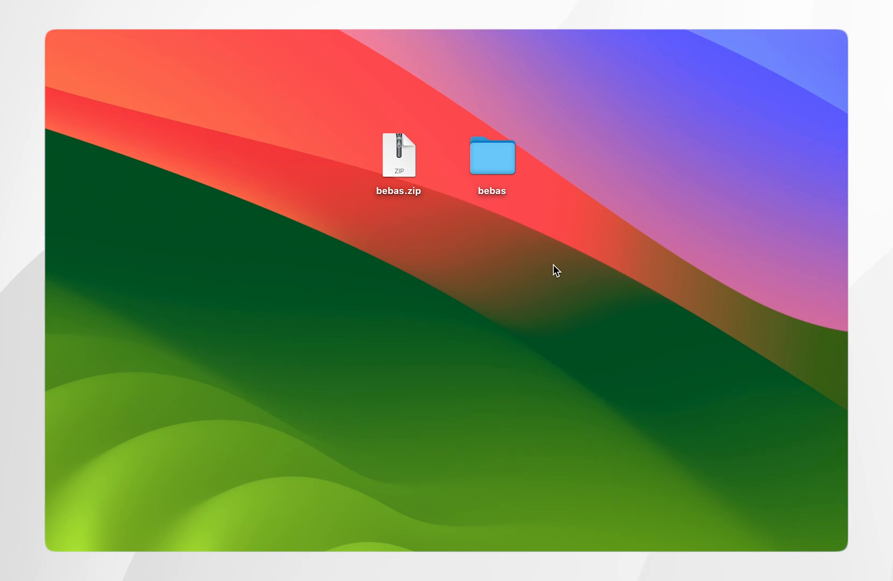
pyautogui.doubleClick(492, 155)
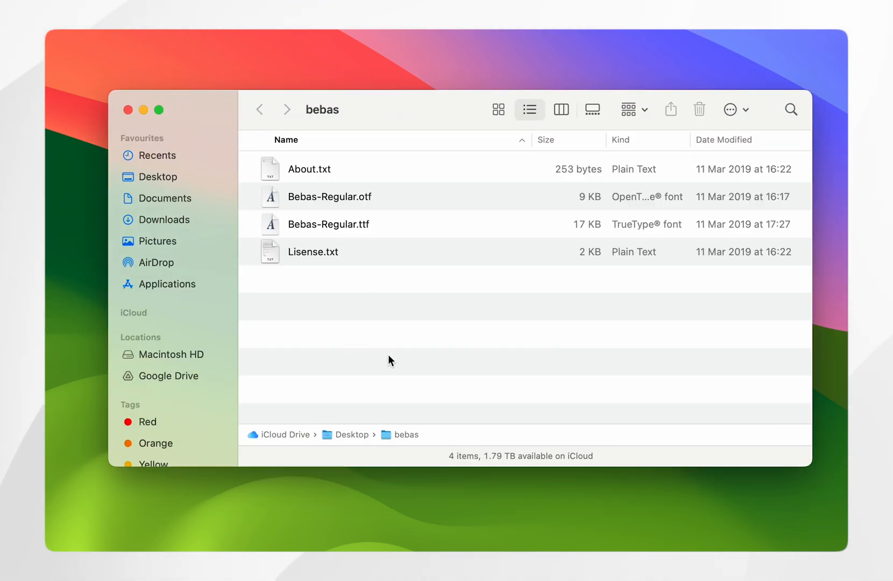
# Select Bebas-Regular.ttf and launch Font Book through a Spotlight search for 'font book'.
pyautogui.click(353, 224)
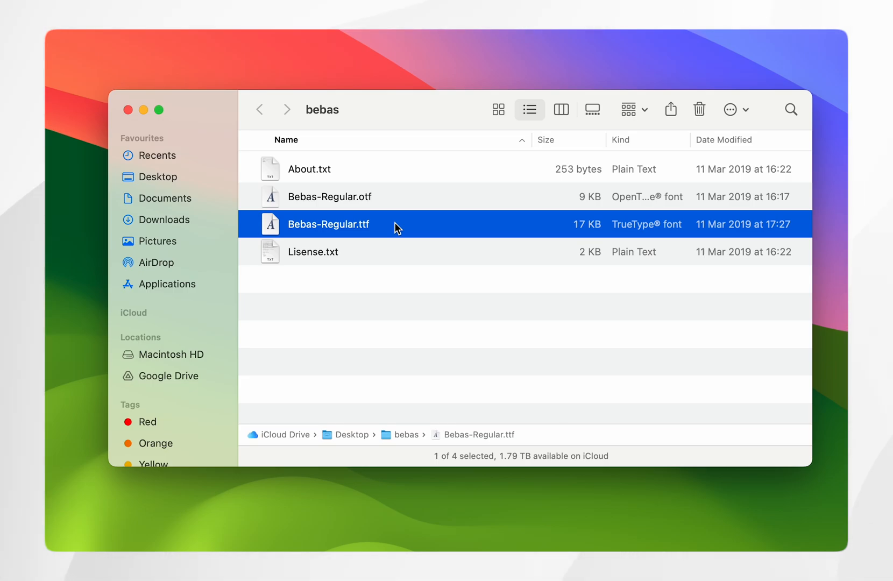
pyautogui.moveTo(391, 226)
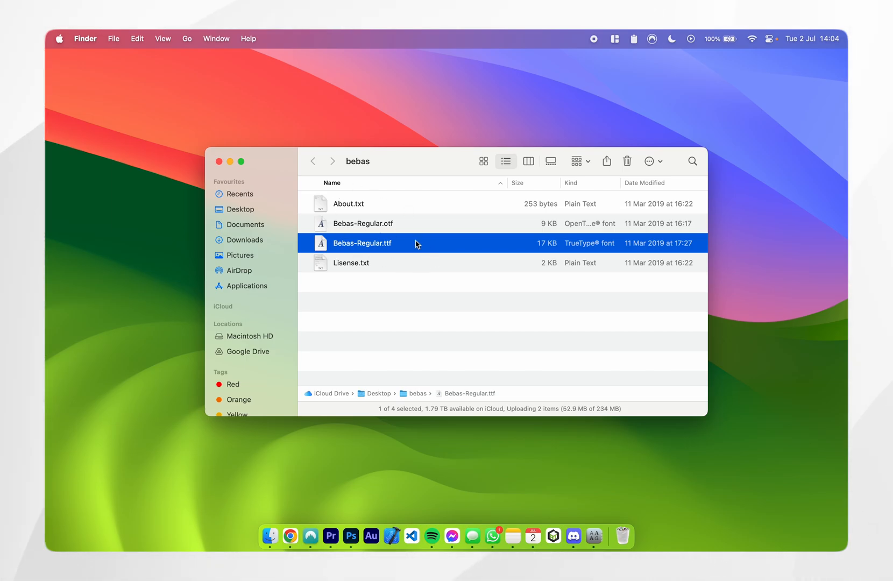
pyautogui.write('font book')
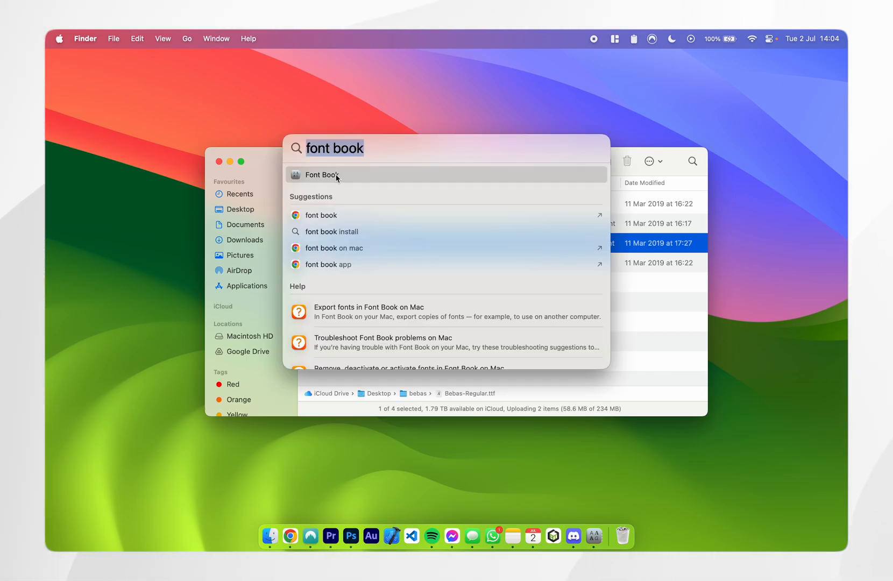
pyautogui.click(321, 175)
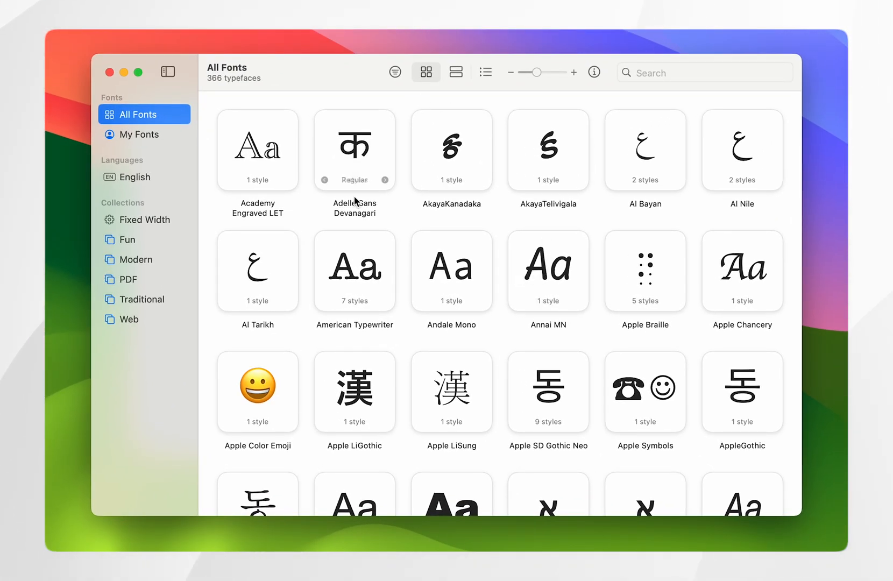
# View the My Fonts collection in Font Book, then bring Adobe Photoshop back from the Dock.
pyautogui.scroll(-3)
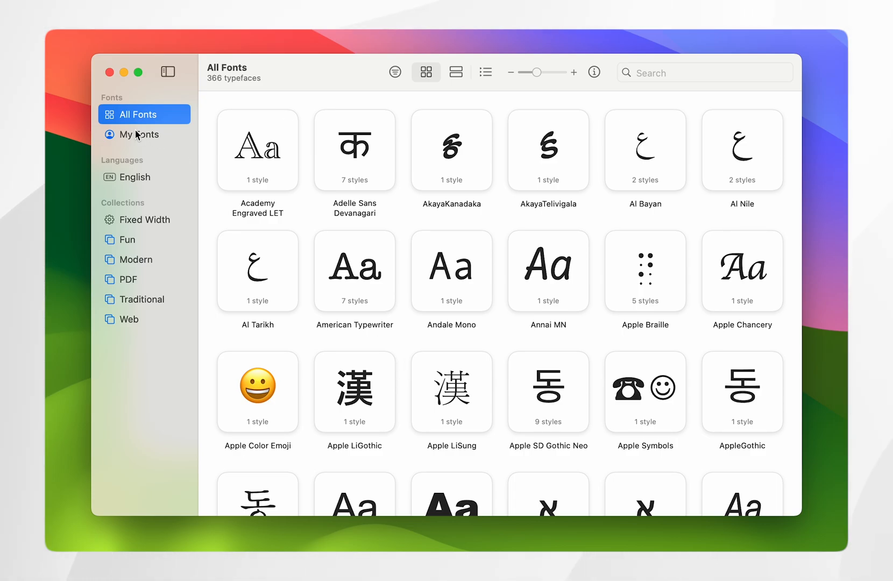
pyautogui.click(140, 134)
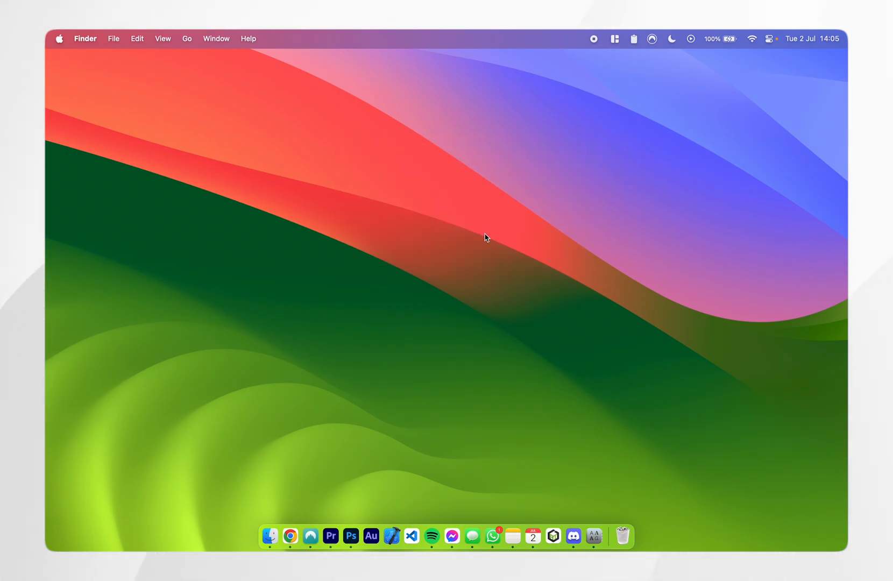
pyautogui.click(350, 536)
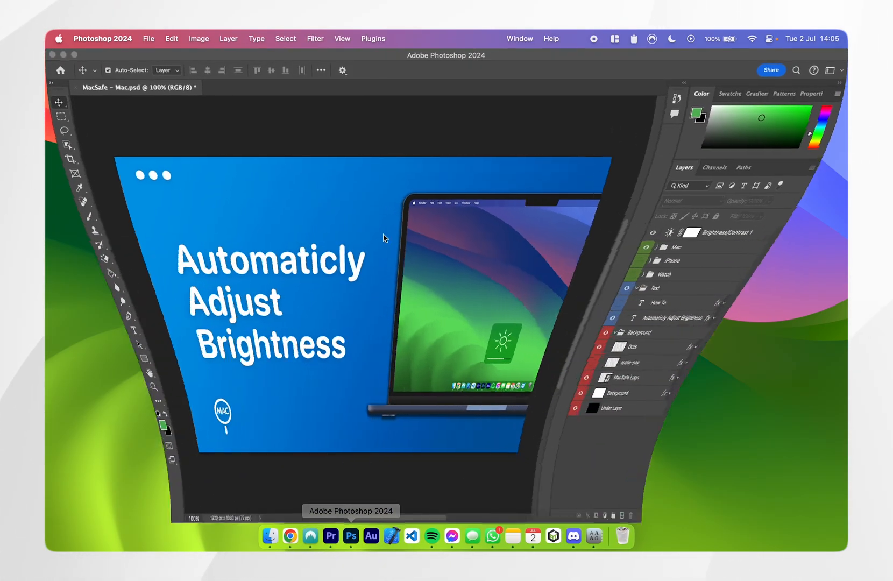